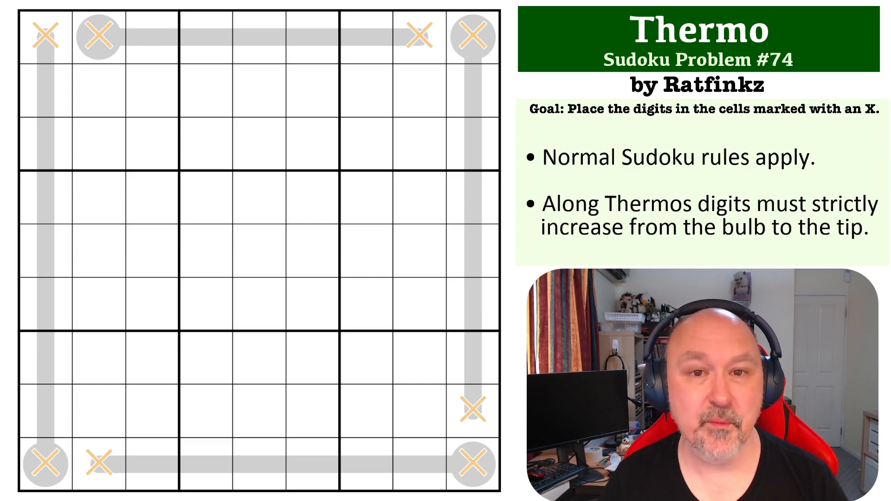
# Step: Put 9 at the left thermometer's top-left tip and 1 in its bottom-left bulb
pyautogui.click(42, 306)
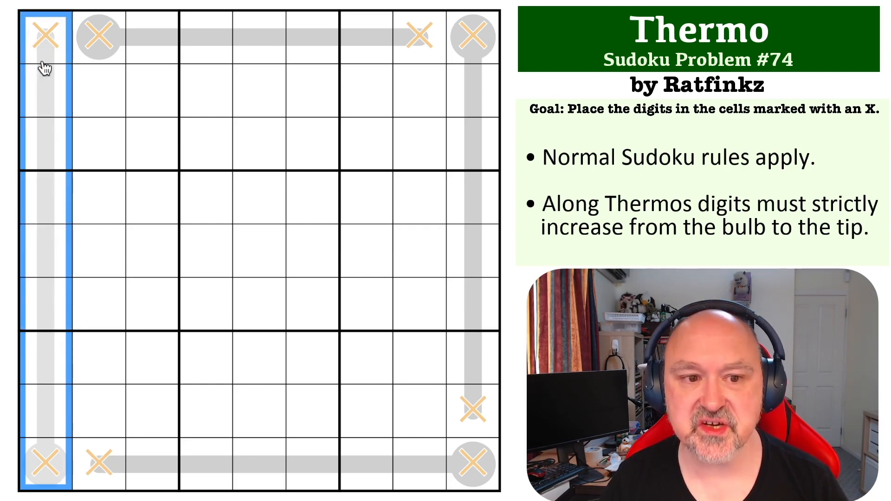
pyautogui.click(41, 470)
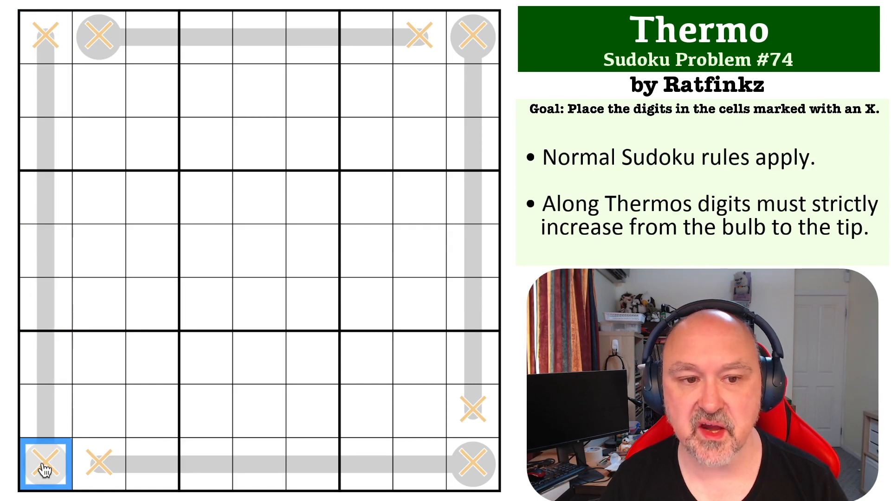
pyautogui.moveTo(124, 391)
pyautogui.write('1')
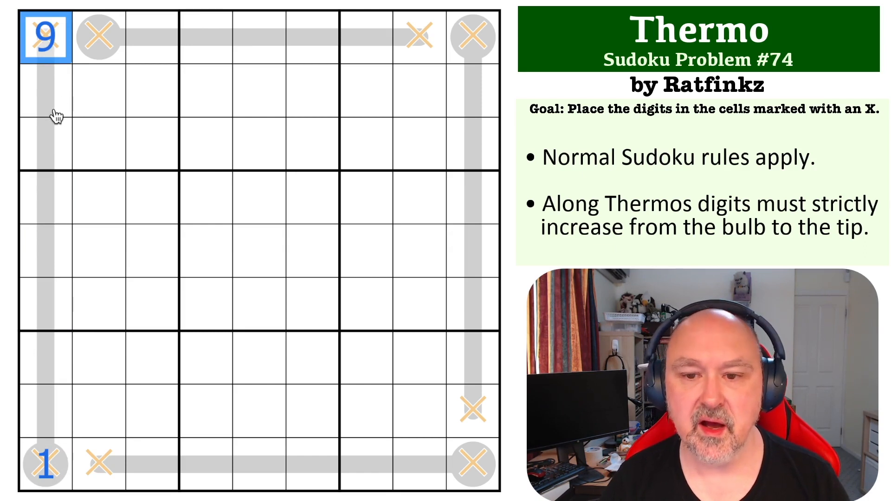
# Step: Place 9 in the bottom row's second cell and 2 in the bottom-right bulb
pyautogui.click(469, 465)
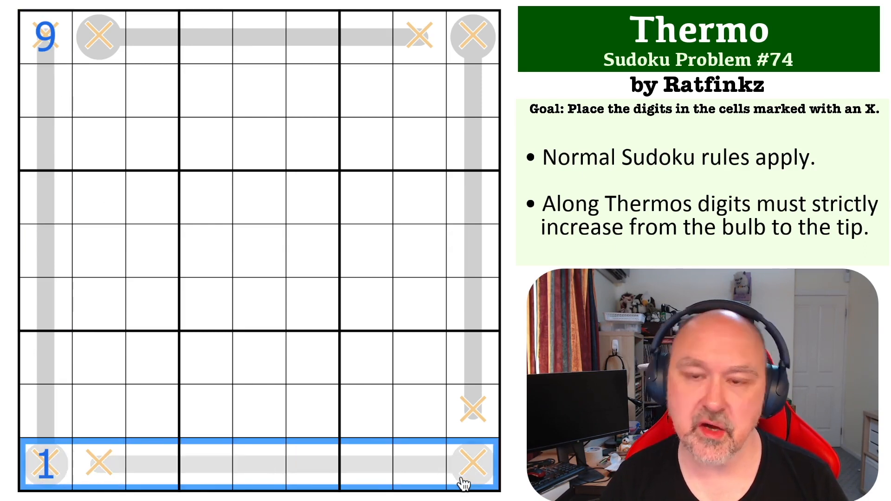
pyautogui.click(277, 474)
pyautogui.write('9')
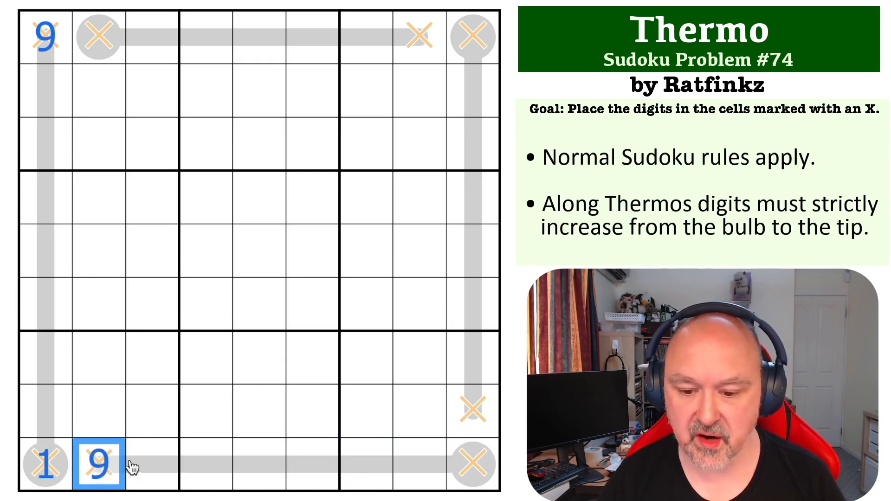
pyautogui.click(202, 470)
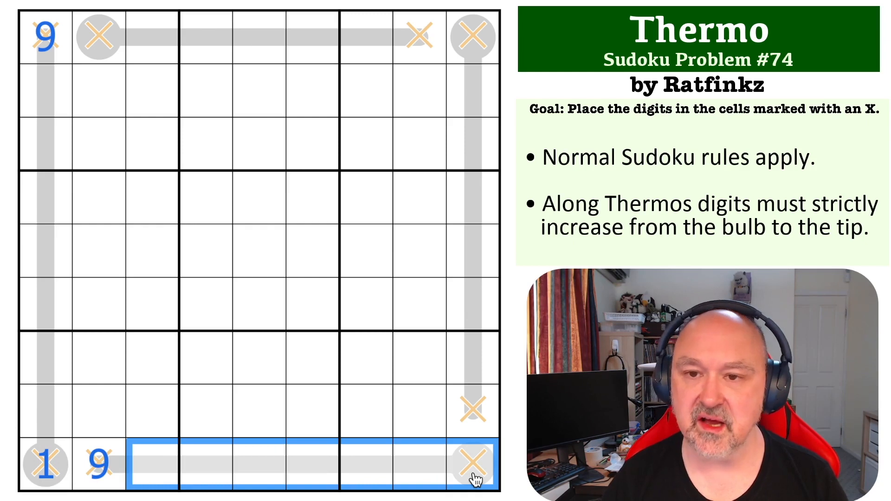
pyautogui.moveTo(438, 478)
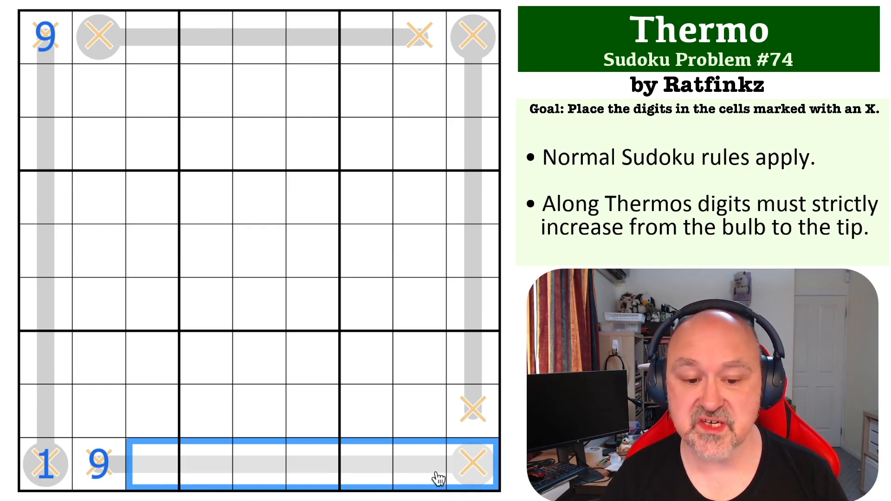
pyautogui.click(471, 464)
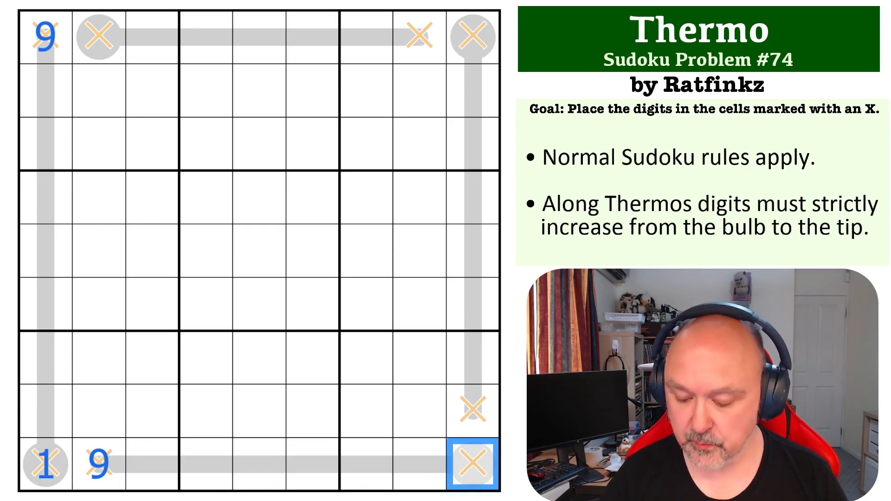
pyautogui.write('2')
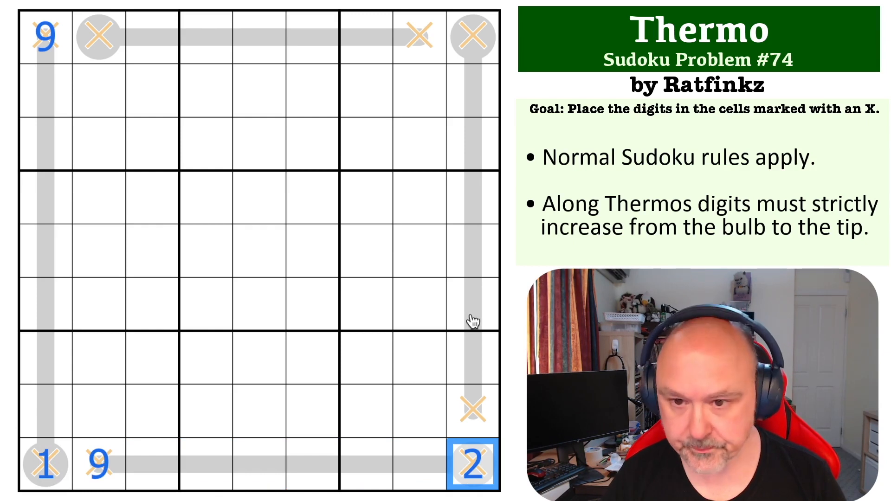
pyautogui.moveTo(477, 467)
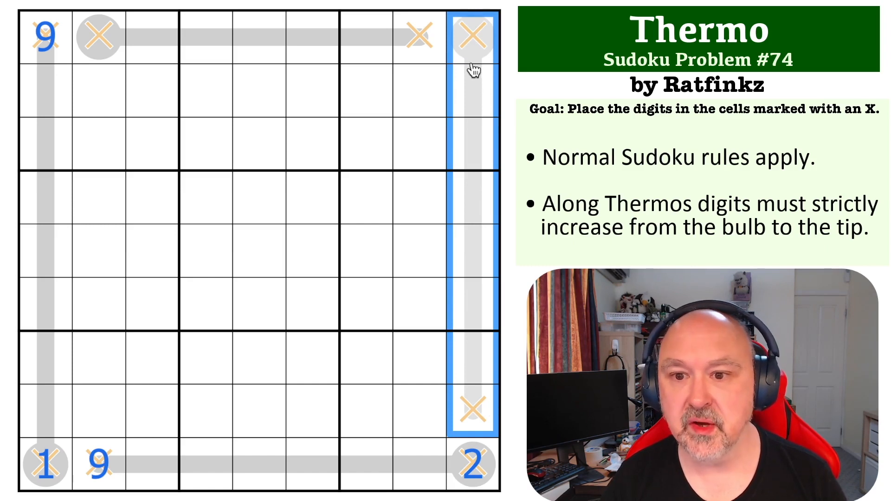
# Step: Enter 1 in the top-right bulb and 9 at the tip in row 8, right column
pyautogui.write('1')
pyautogui.write('9')
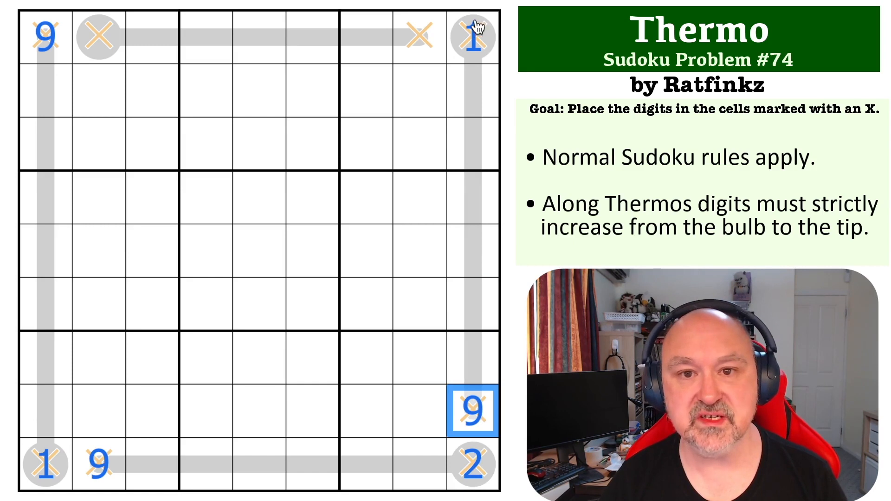
pyautogui.click(471, 363)
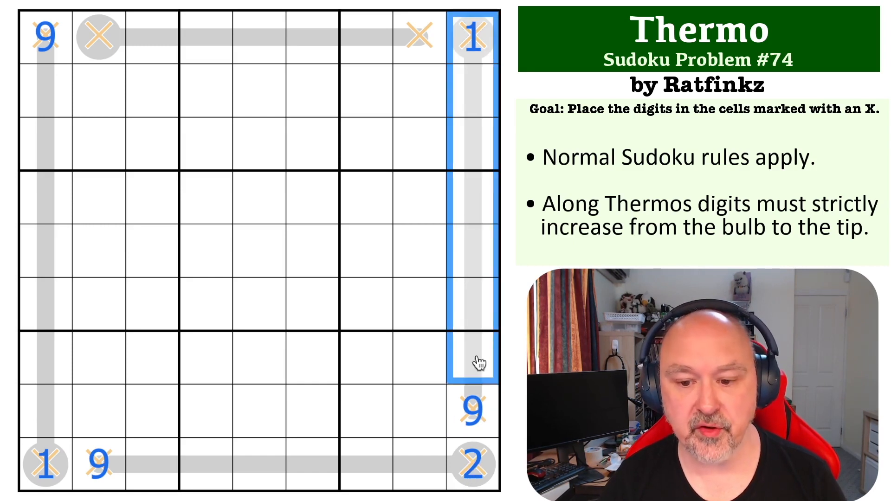
pyautogui.click(473, 467)
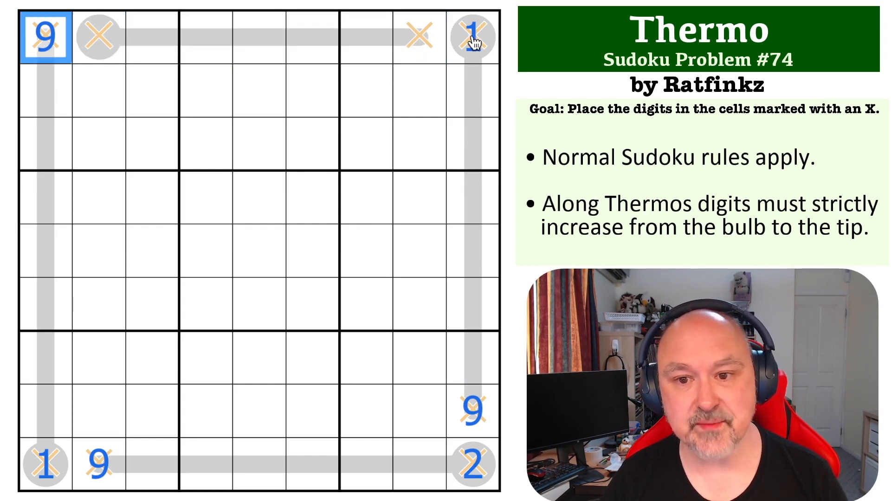
# Step: Enter 2 in the top row's second cell, the top thermometer's bulb
pyautogui.click(97, 37)
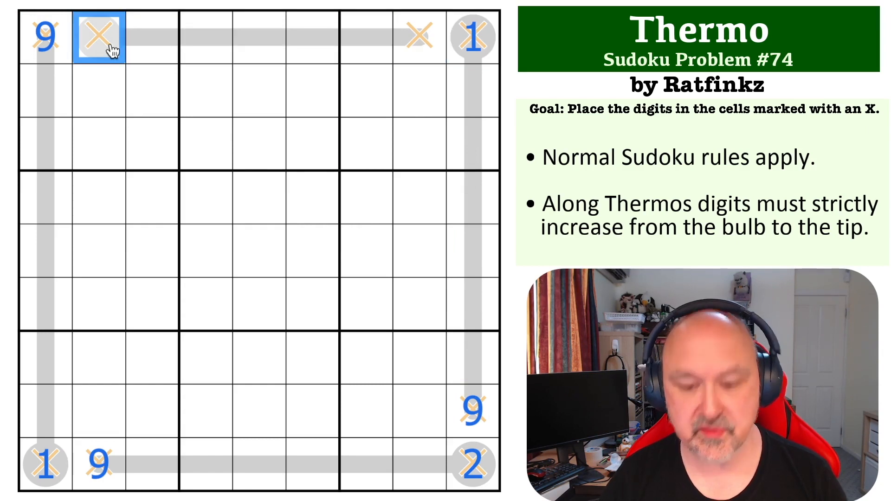
pyautogui.write('2')
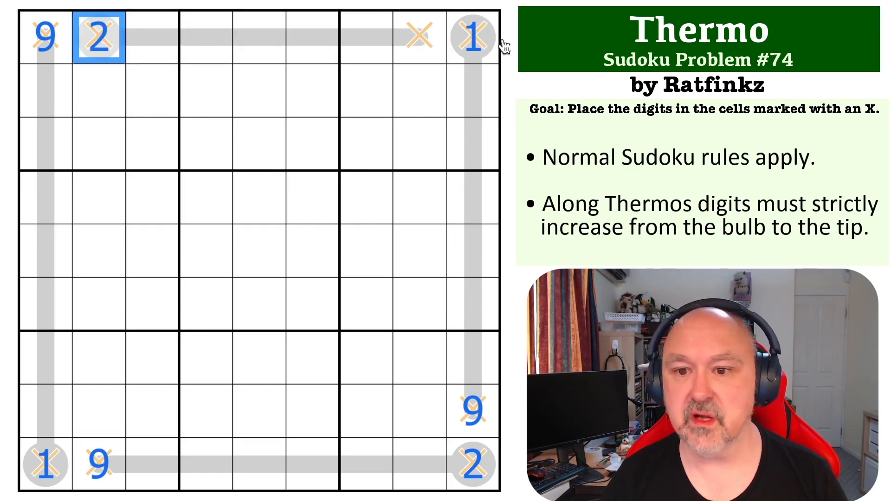